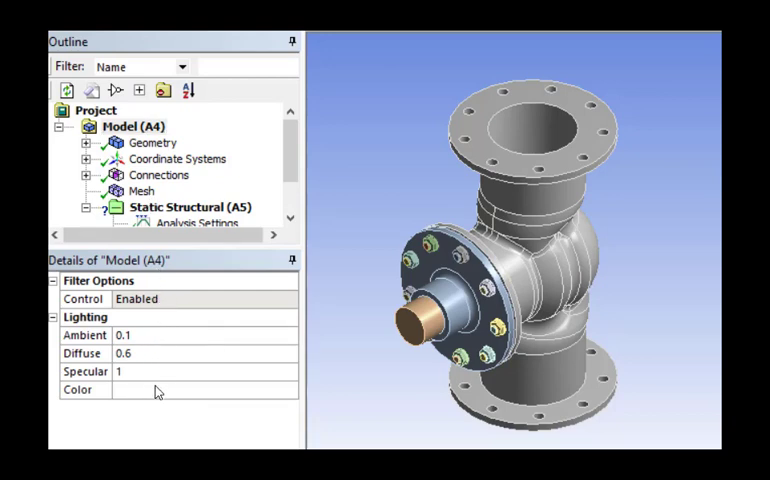
pyautogui.moveTo(148, 340)
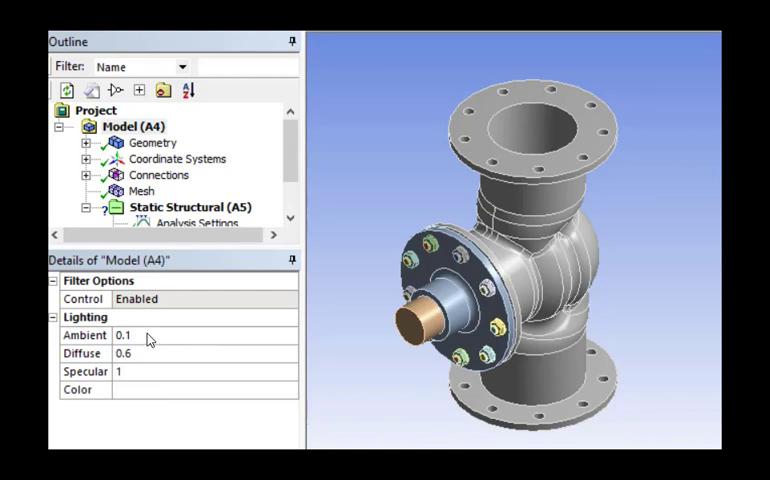
# Select the Ambient lighting value (currently 0.1) in Details of Model to reveal its slider
pyautogui.click(84, 335)
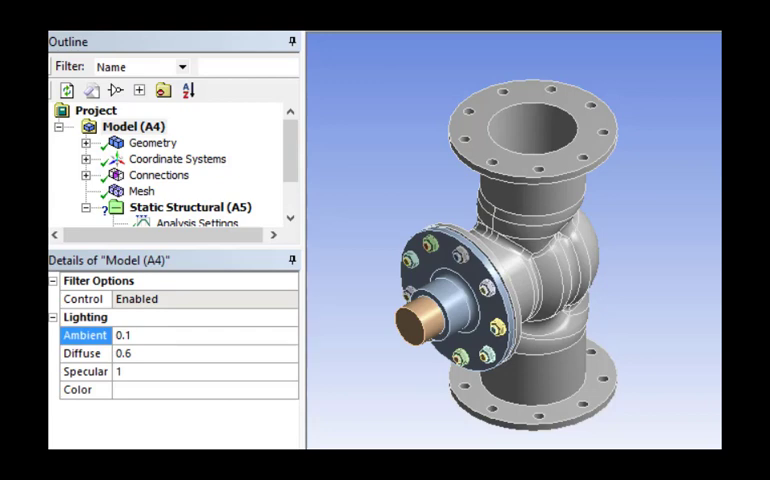
pyautogui.moveTo(186, 338)
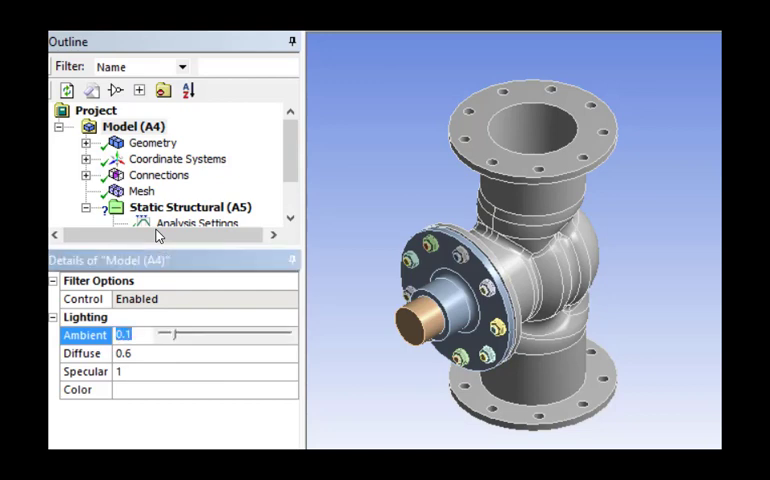
pyautogui.moveTo(160, 334); pyautogui.dragTo(200, 334)
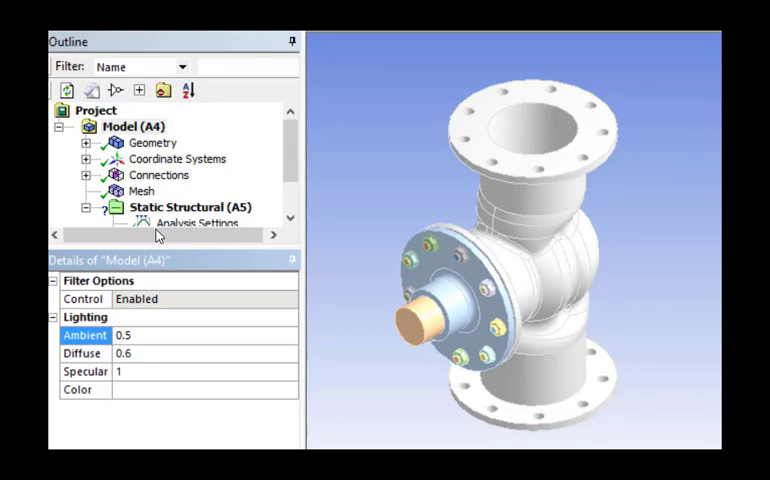
pyautogui.moveTo(468, 304)
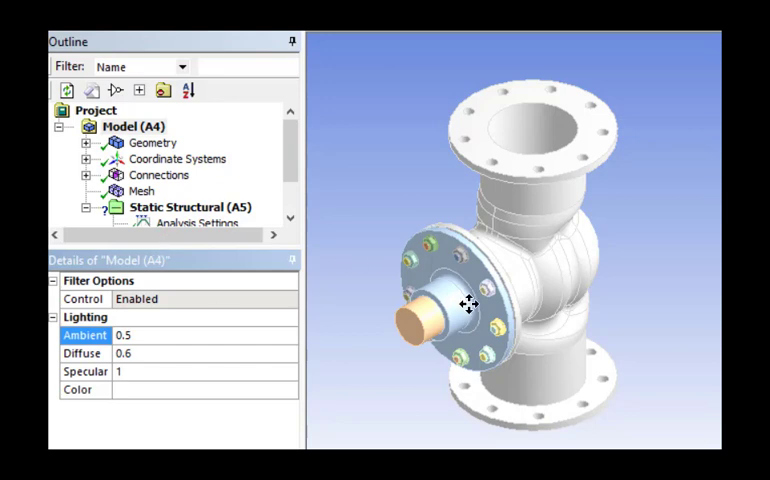
pyautogui.moveTo(147, 339)
pyautogui.write('0.1')
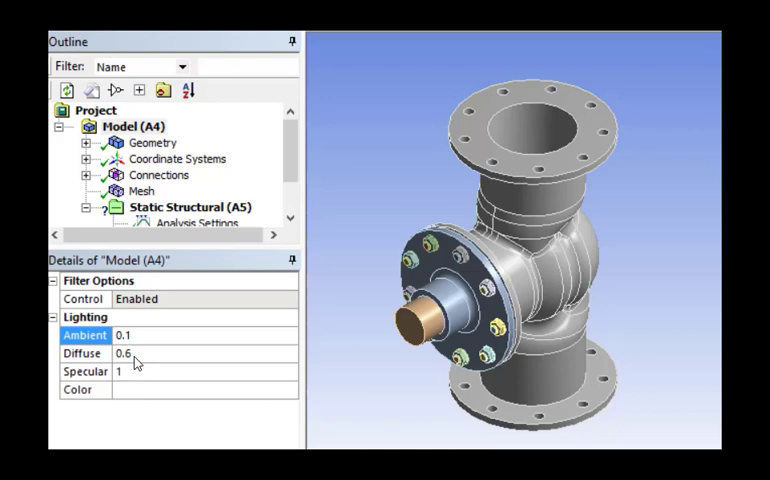
pyautogui.moveTo(191, 363)
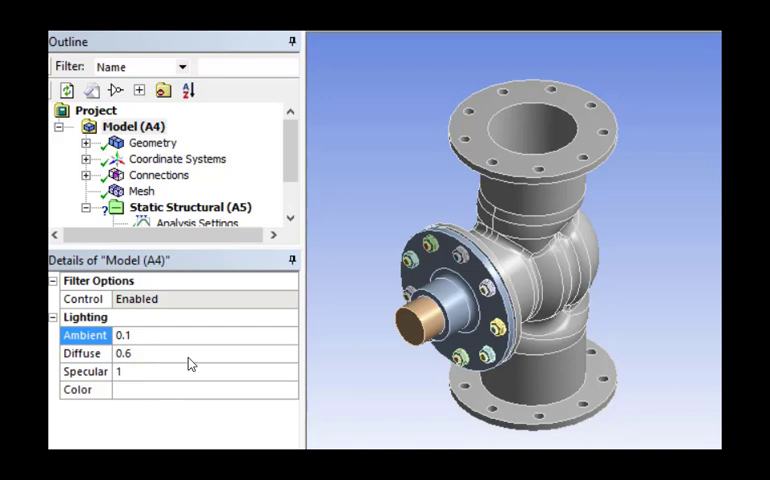
pyautogui.click(83, 353)
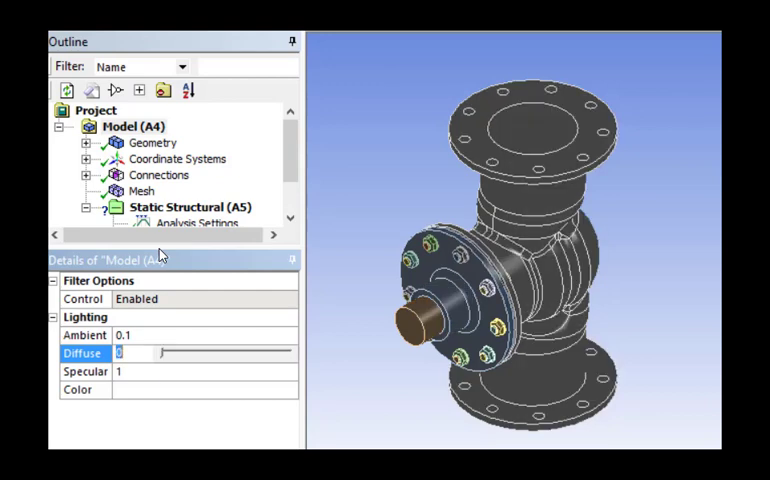
pyautogui.moveTo(155, 353); pyautogui.dragTo(235, 353)
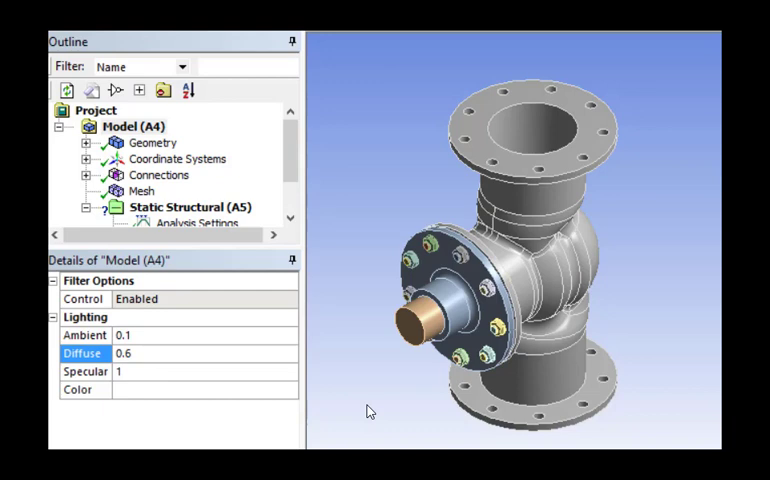
pyautogui.moveTo(533, 235)
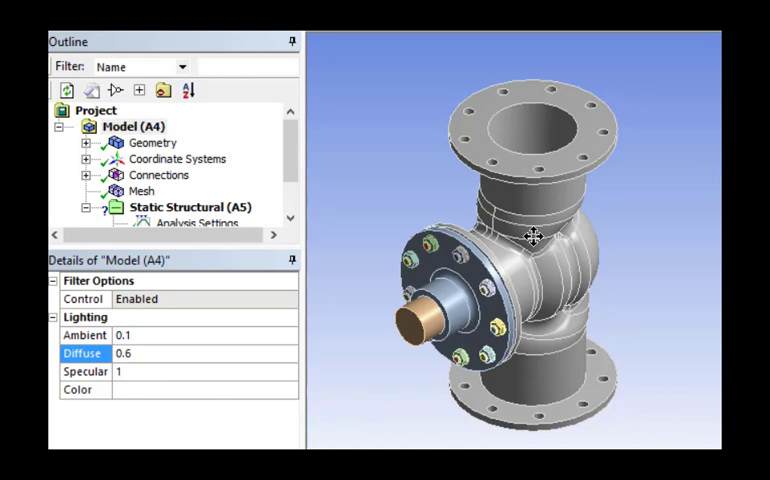
pyautogui.moveTo(367, 353)
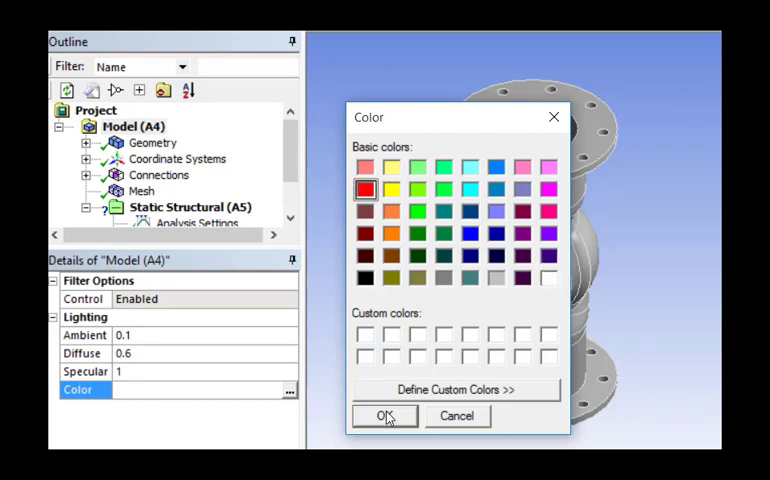
# Confirm red in the Color dialog as the model lighting colour
pyautogui.click(384, 416)
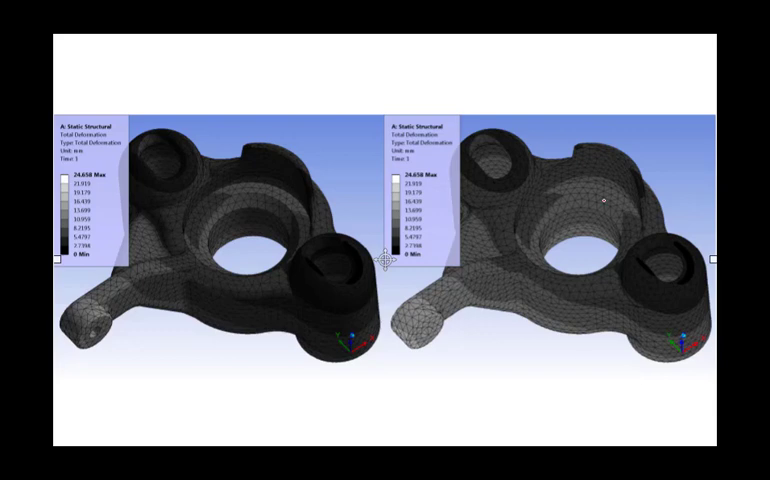
pyautogui.moveTo(413, 436)
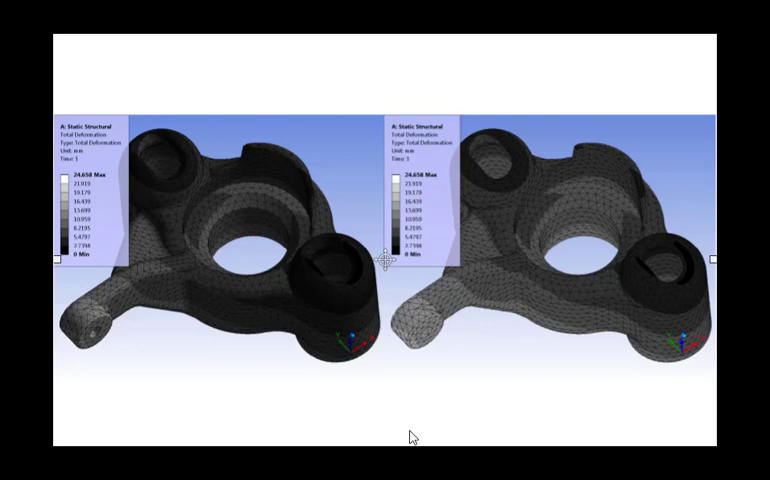